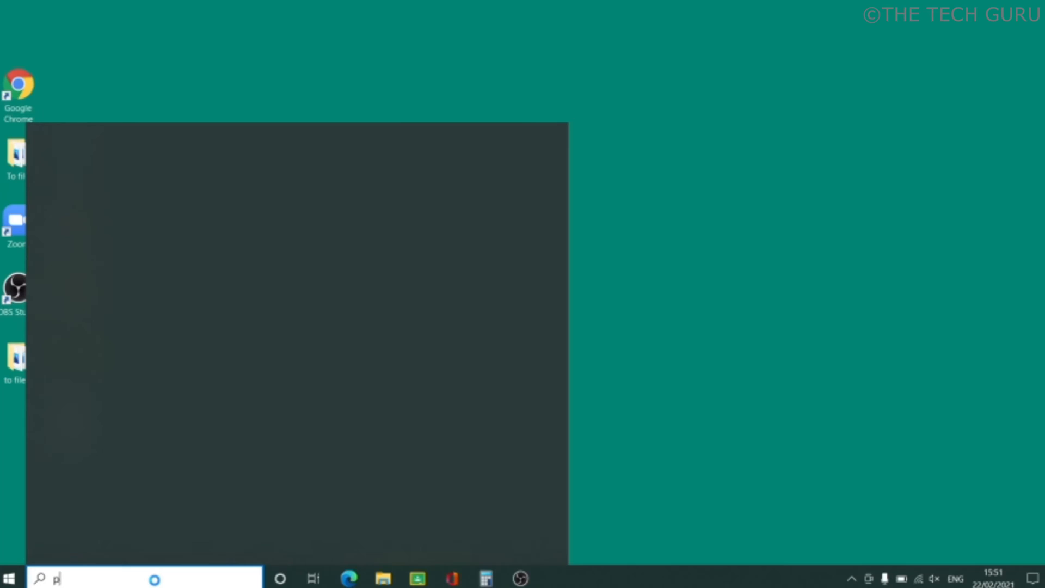
pyautogui.write('ower')
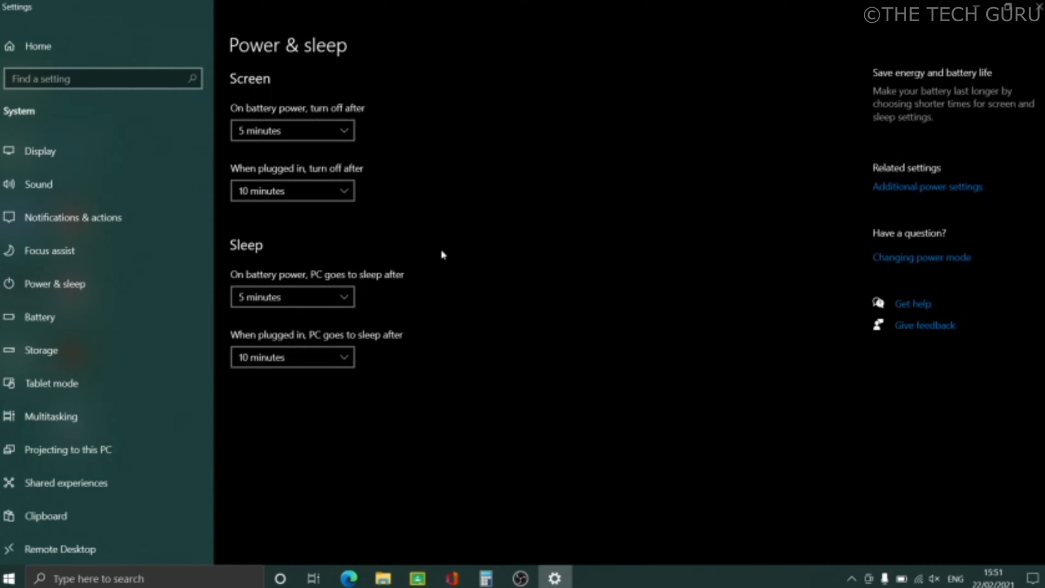
pyautogui.moveTo(314, 118)
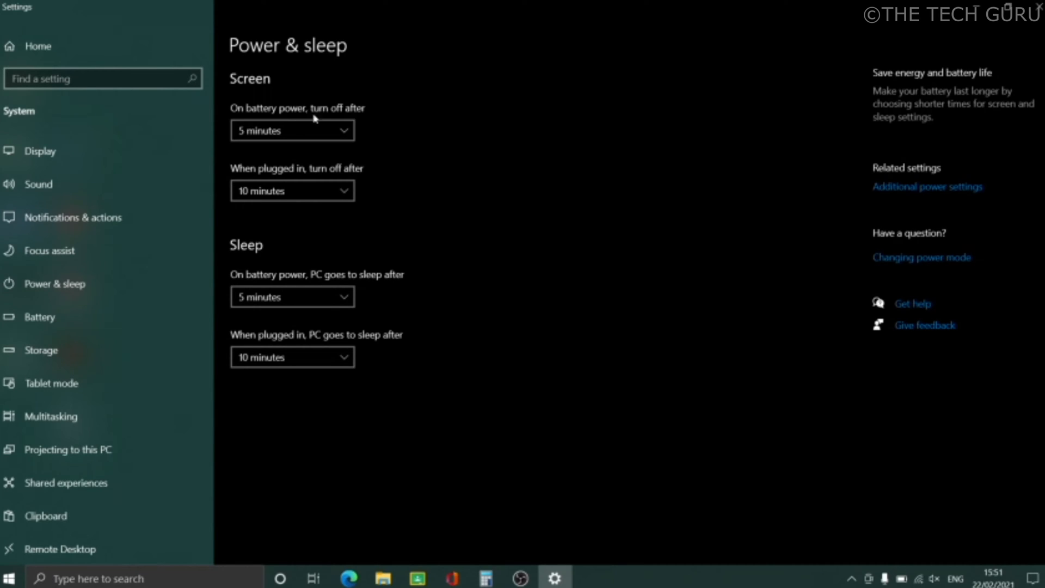